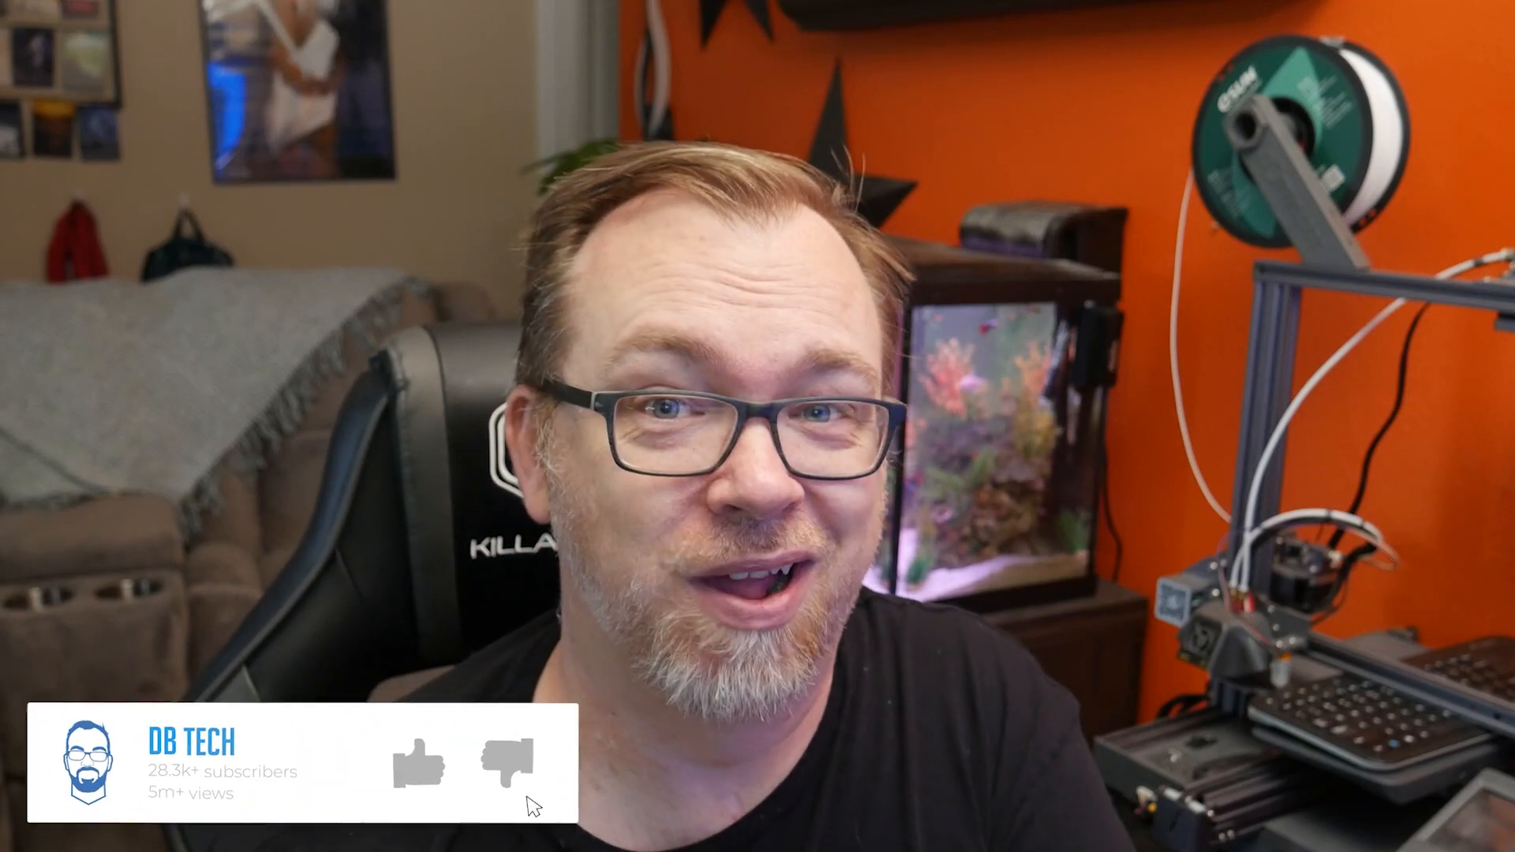
click(416, 763)
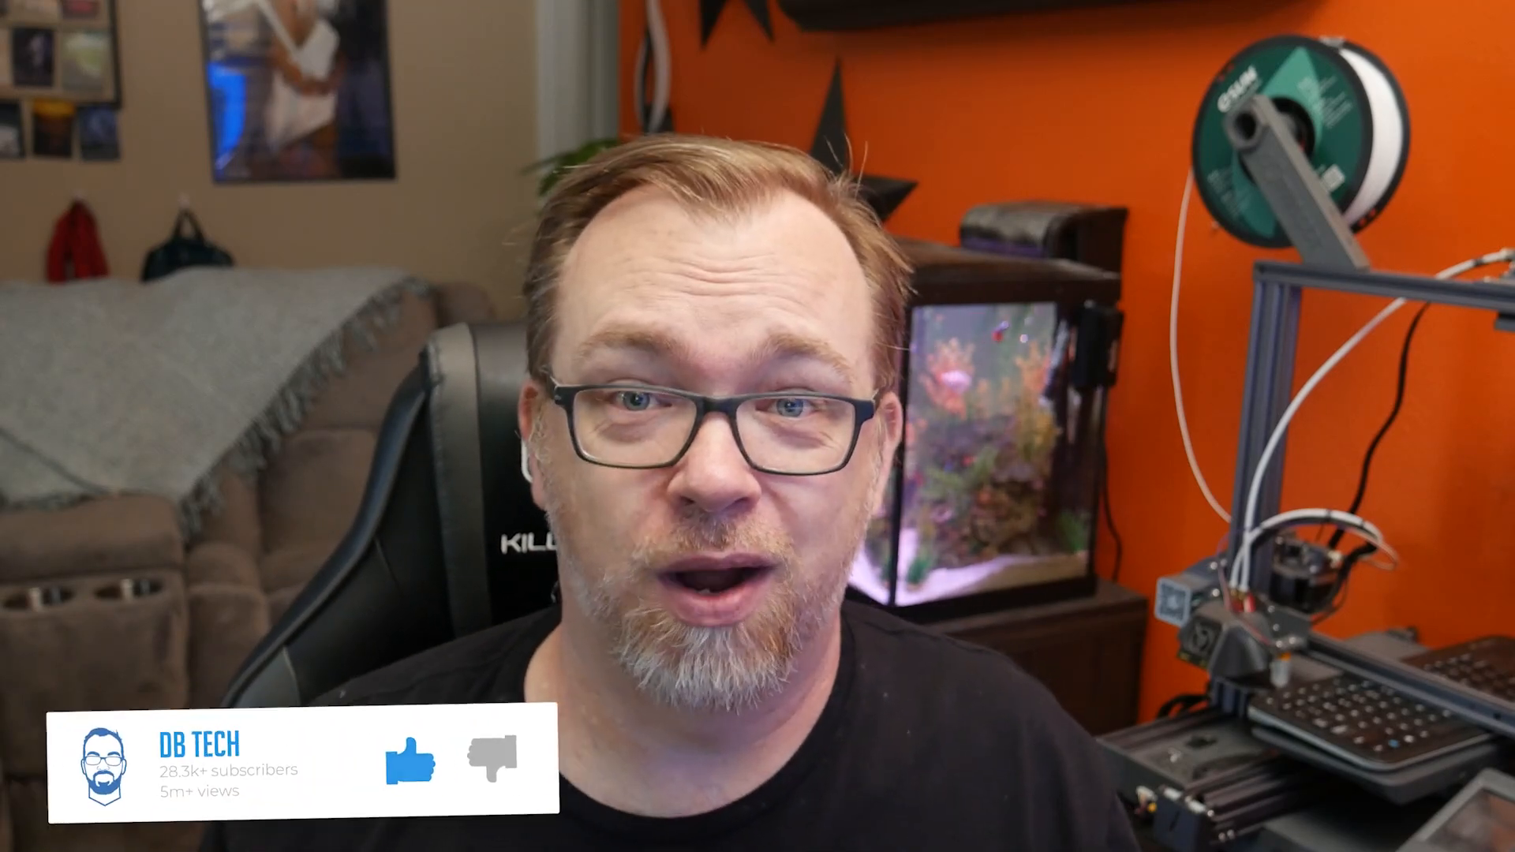